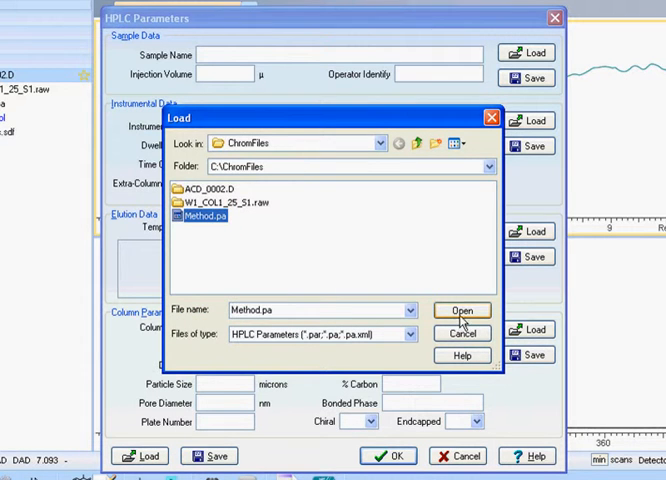
- Load Method.pa into HPLC Parameters and review the mobile phase B composition
click(462, 309)
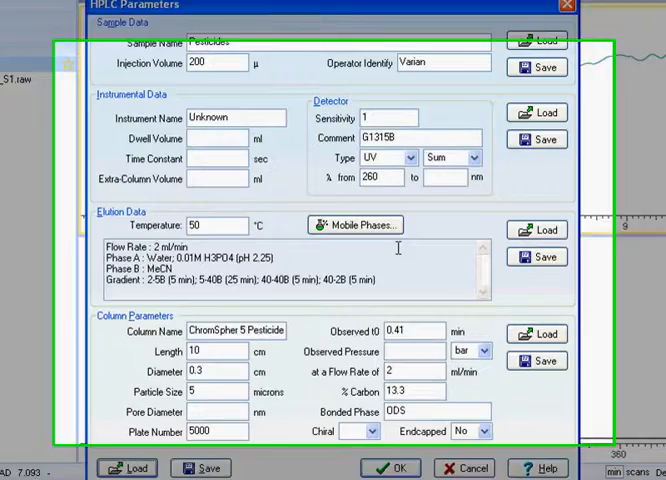
click(355, 225)
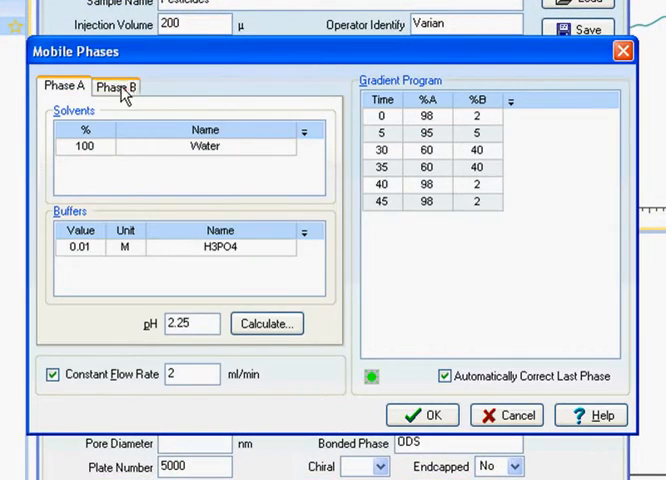
click(122, 87)
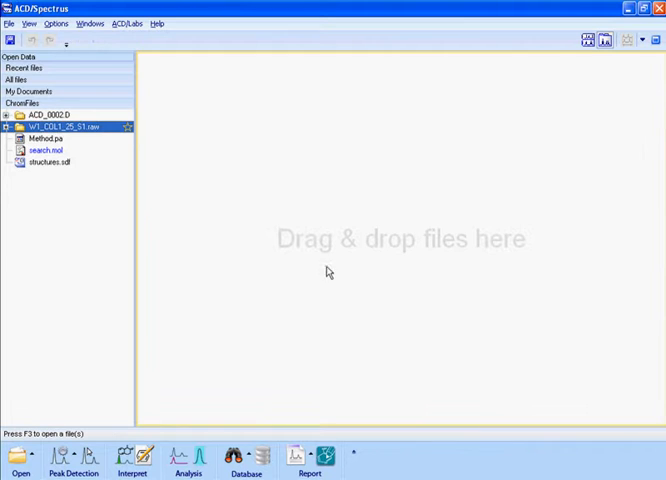
- Connect to Waters Empower, log in, and import the '4 cmpd test mix 0.05 mg_ml' chromatogram
click(11, 23)
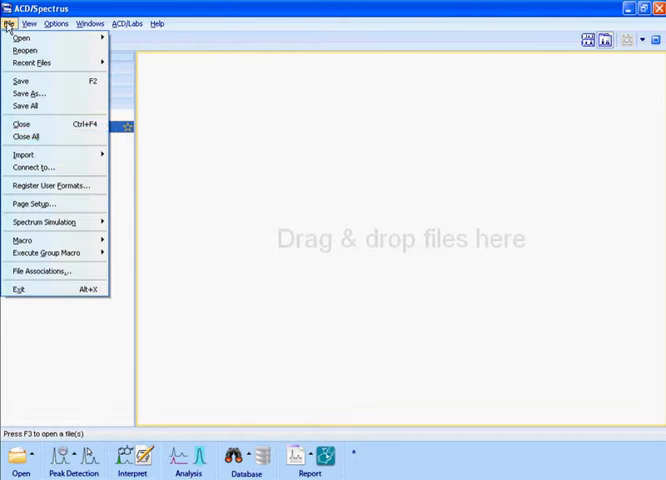
click(35, 166)
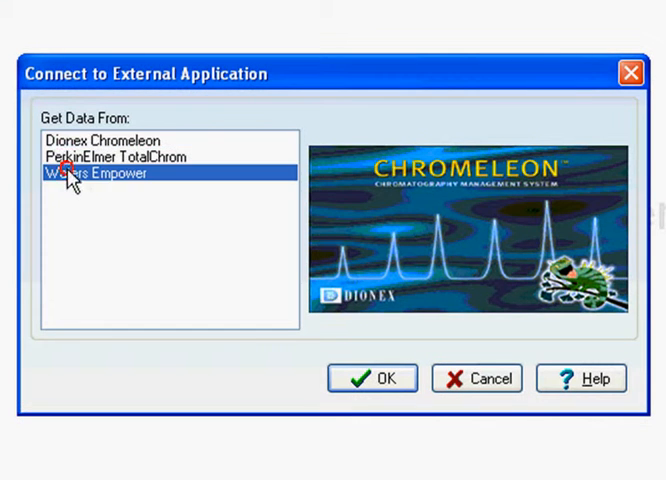
click(371, 377)
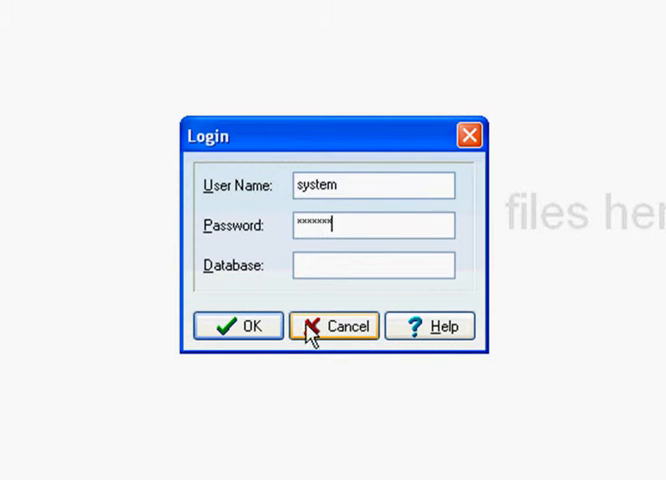
click(238, 326)
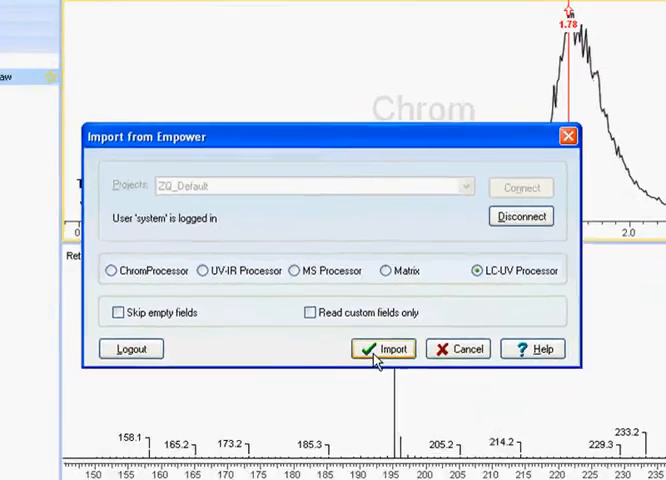
click(383, 349)
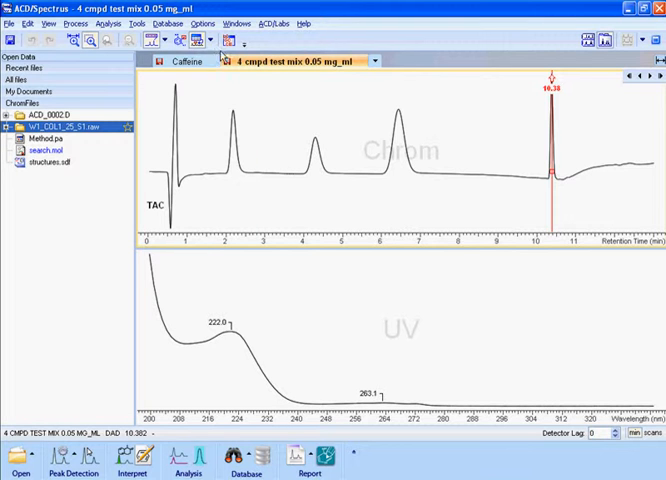
- Extract a TAC trace from the 4 cmpd test mix chromatogram via Tools > Extract
click(153, 30)
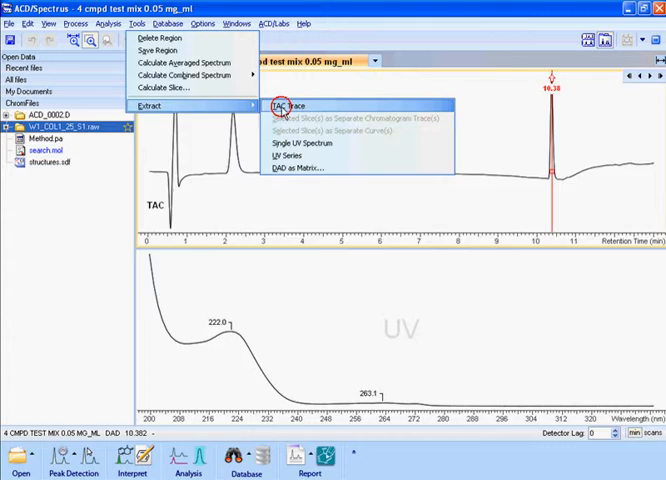
click(296, 103)
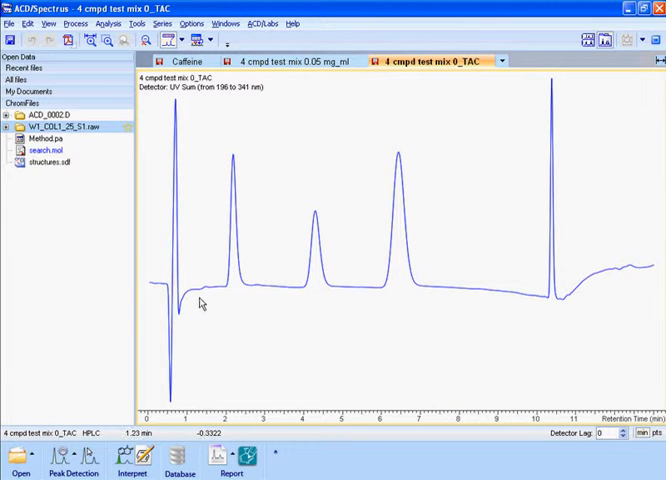
click(73, 455)
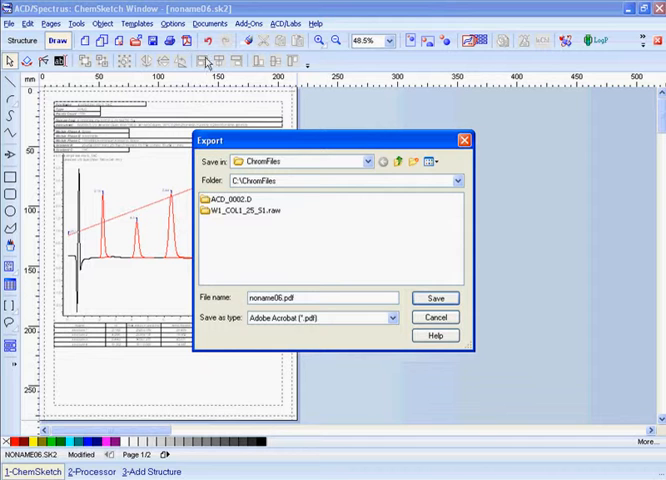
- Save the ChemSketch report as report.pdf (Adobe Acrobat) in the ChromFiles folder
click(280, 297)
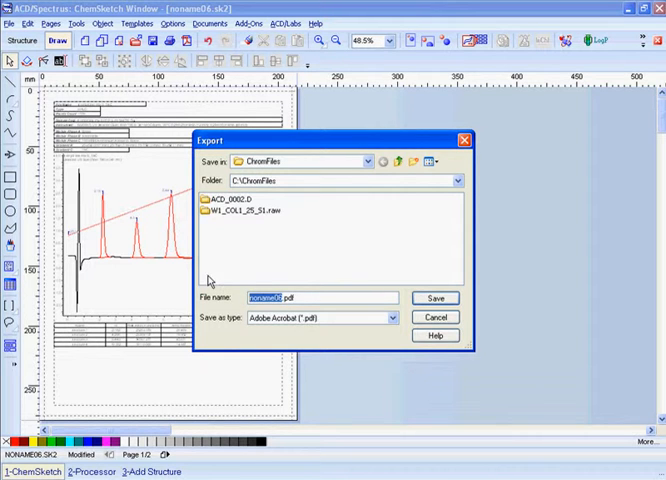
text(report.pdf)
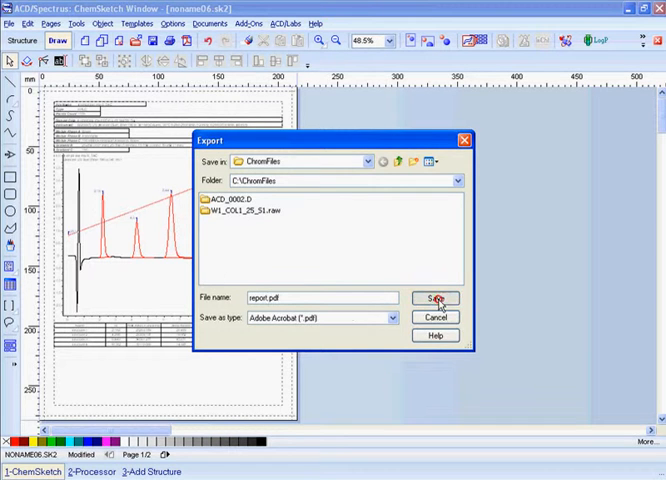
click(143, 471)
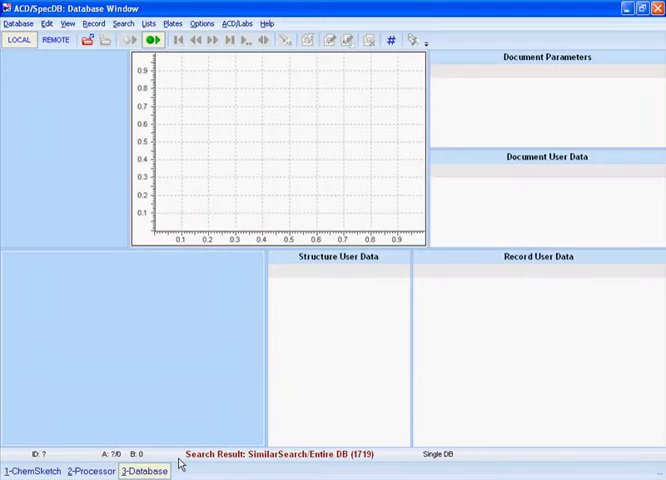
- Open the SUPELCO_APPDB database showing Albuterol, then switch to the 1-ChemSketch window
click(19, 24)
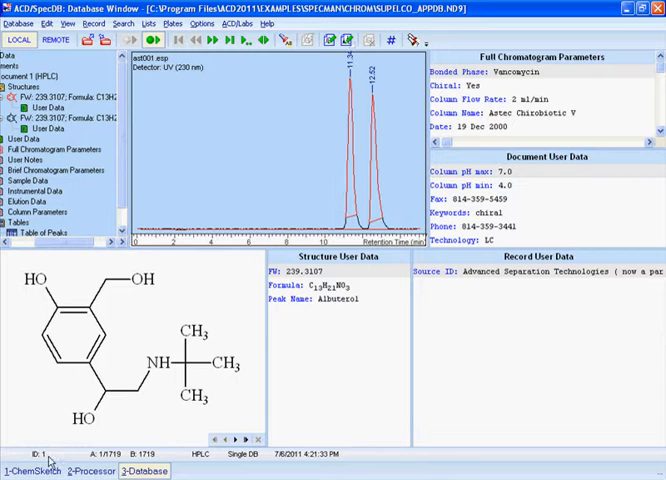
click(29, 470)
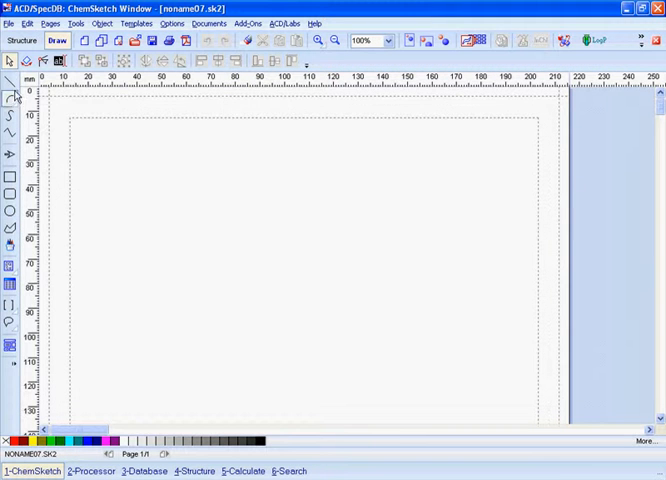
- Import search.mol and run a Similar Structures search, acknowledging the 5-hit result
click(10, 24)
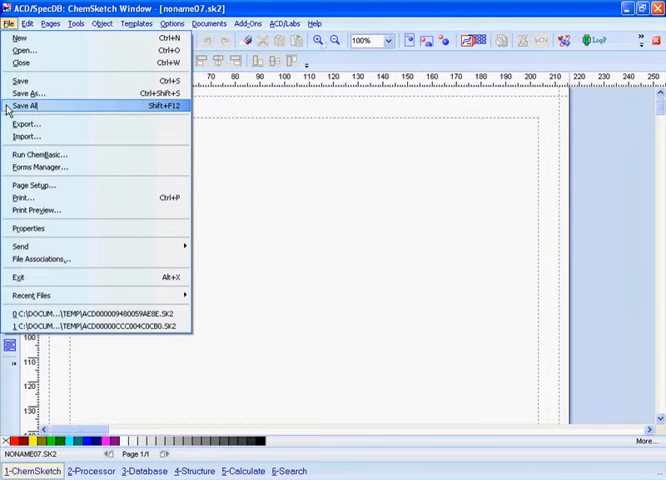
click(26, 137)
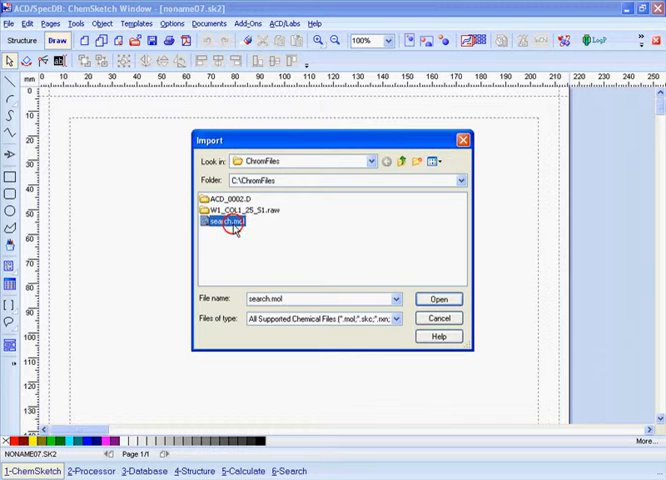
click(438, 298)
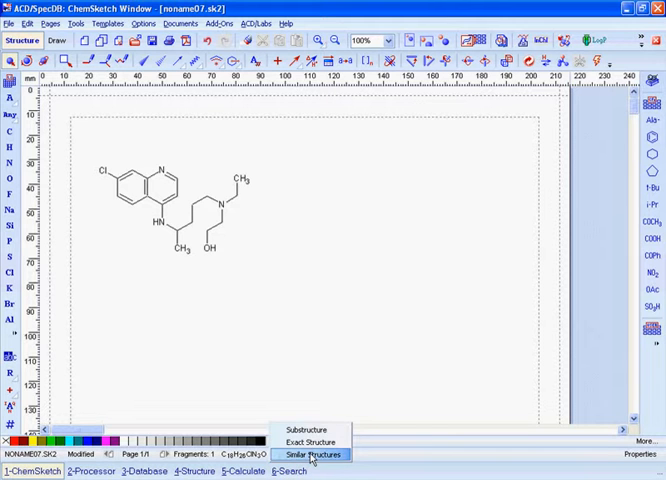
click(310, 455)
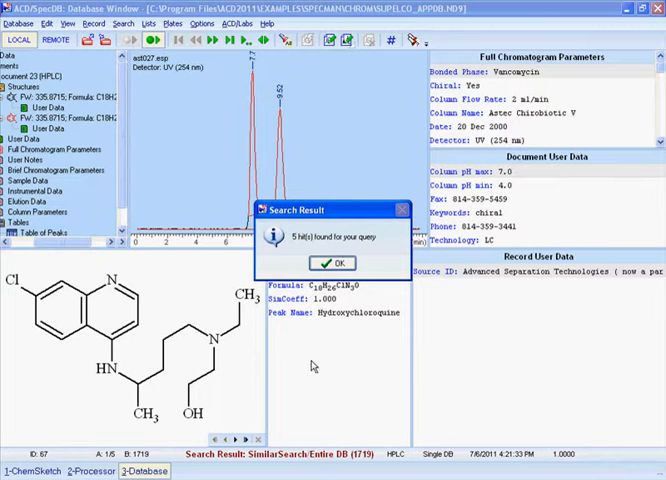
click(332, 263)
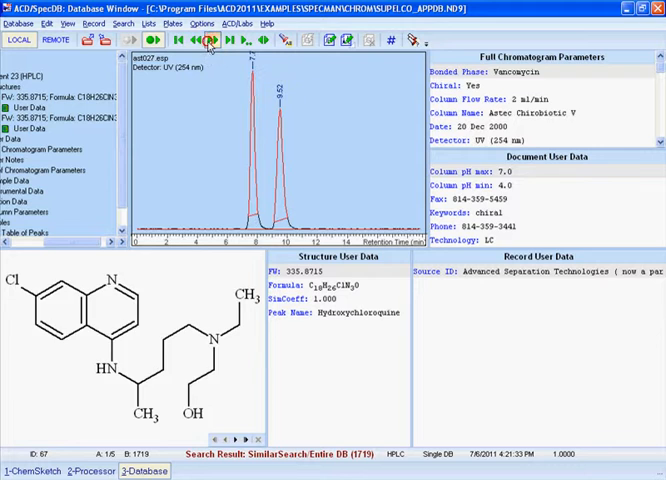